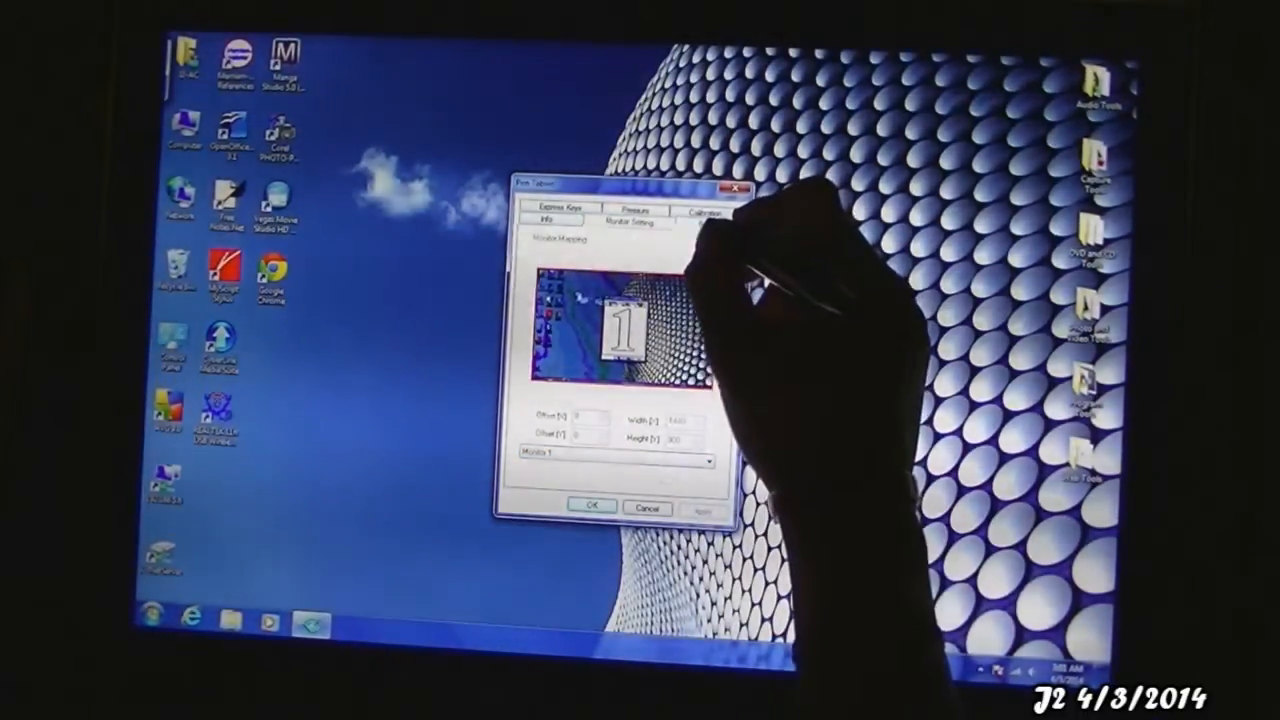
- Check Barrel Button 2's assigned command on the Button tab, then view the Express Keys assignments
{"action": "left_click", "coordinate": [706, 227]}
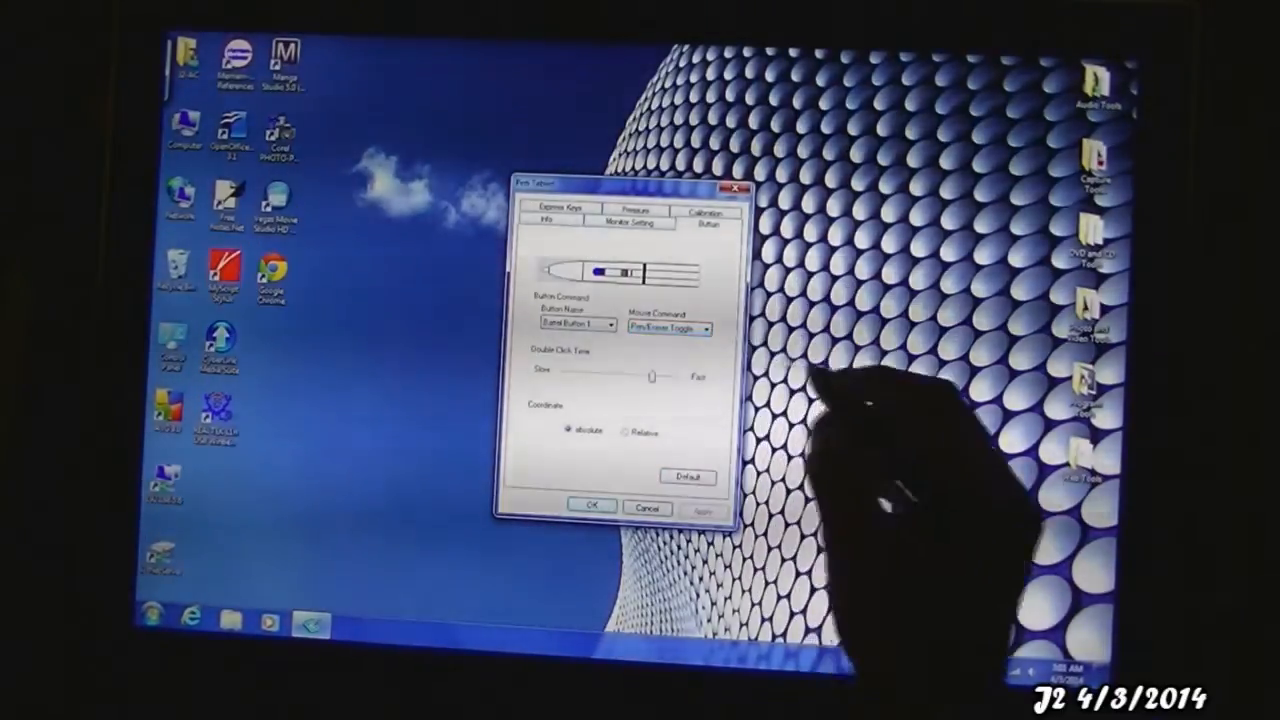
{"action": "left_click", "coordinate": [578, 323]}
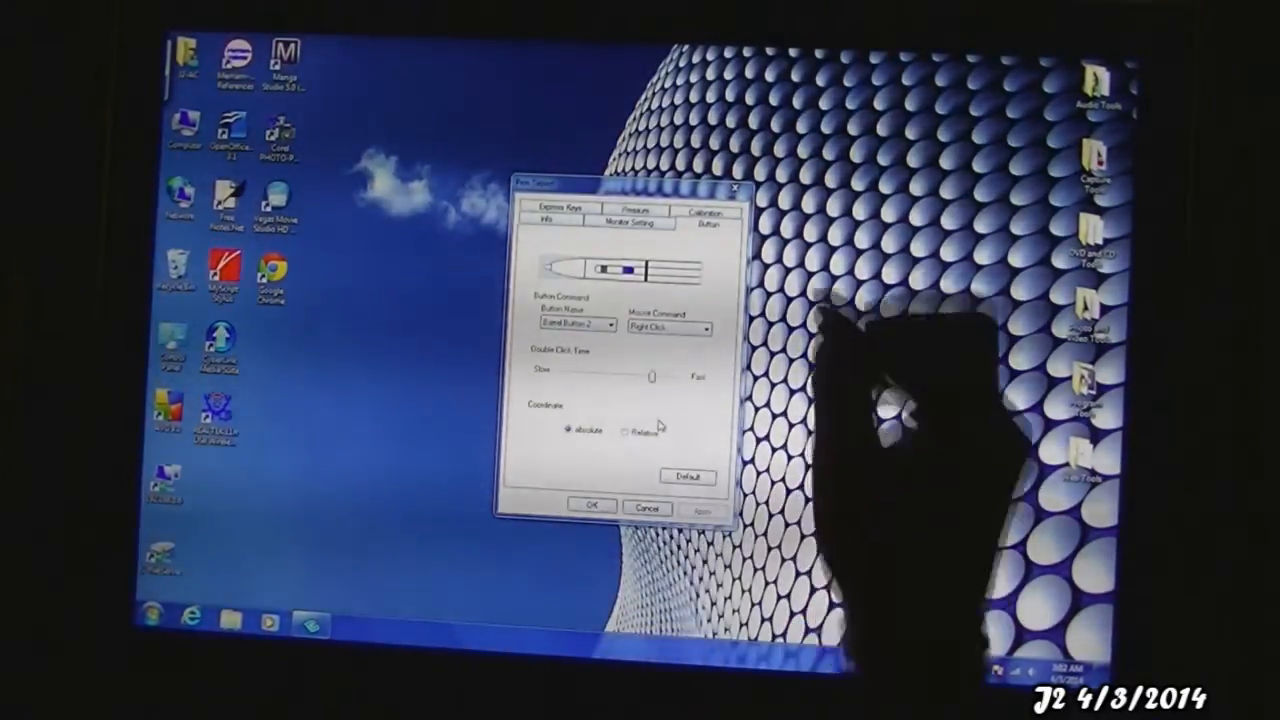
{"action": "left_click", "coordinate": [557, 210]}
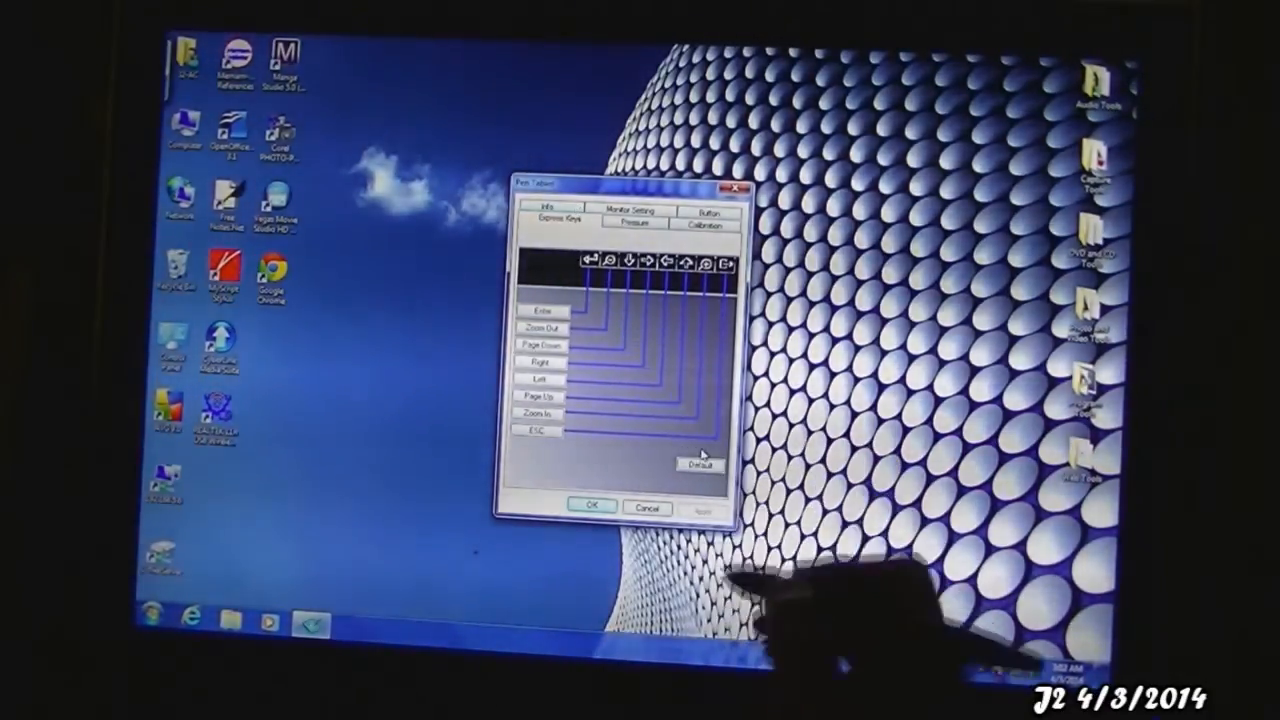
- Move on to the next settings tab in the Pen Tablet dialog
{"action": "left_click", "coordinate": [633, 223]}
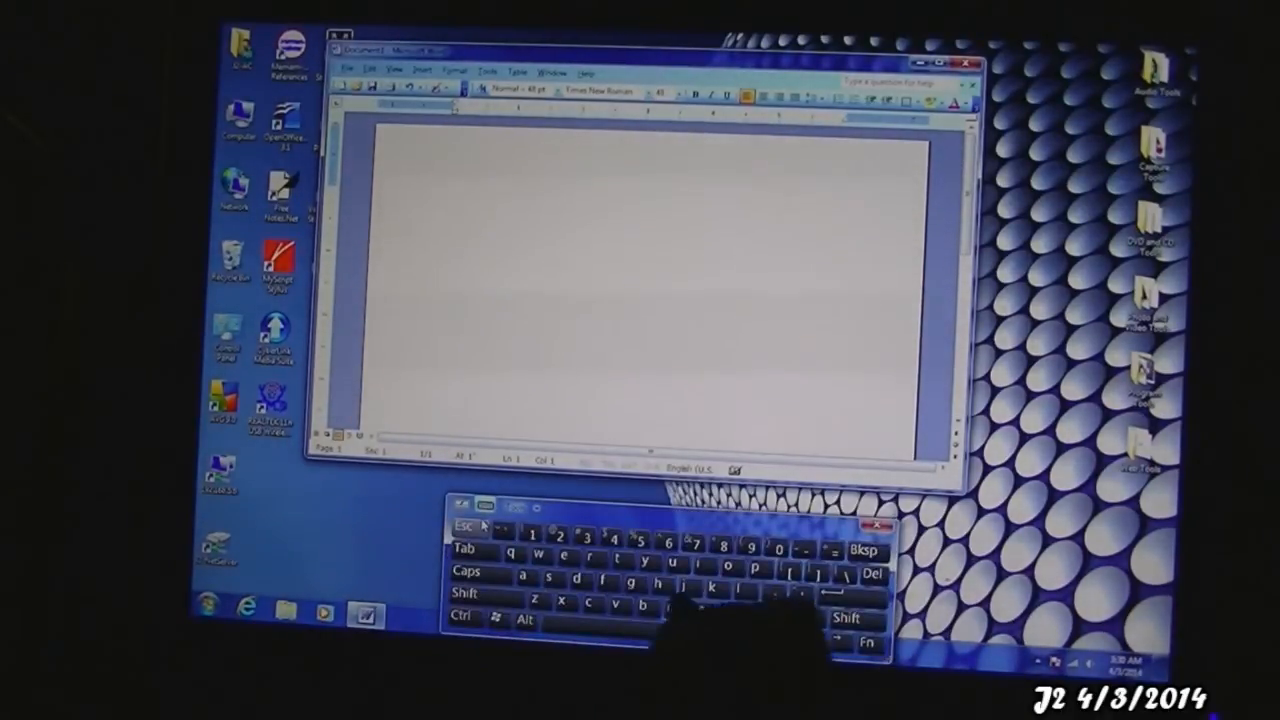
- Enter the test letters 'ytdfnkjf', 'hgfghh' and 'gh h' with the on-screen keyboard
{"action": "type", "text": "ytdfnkjfssfjj  gf"}
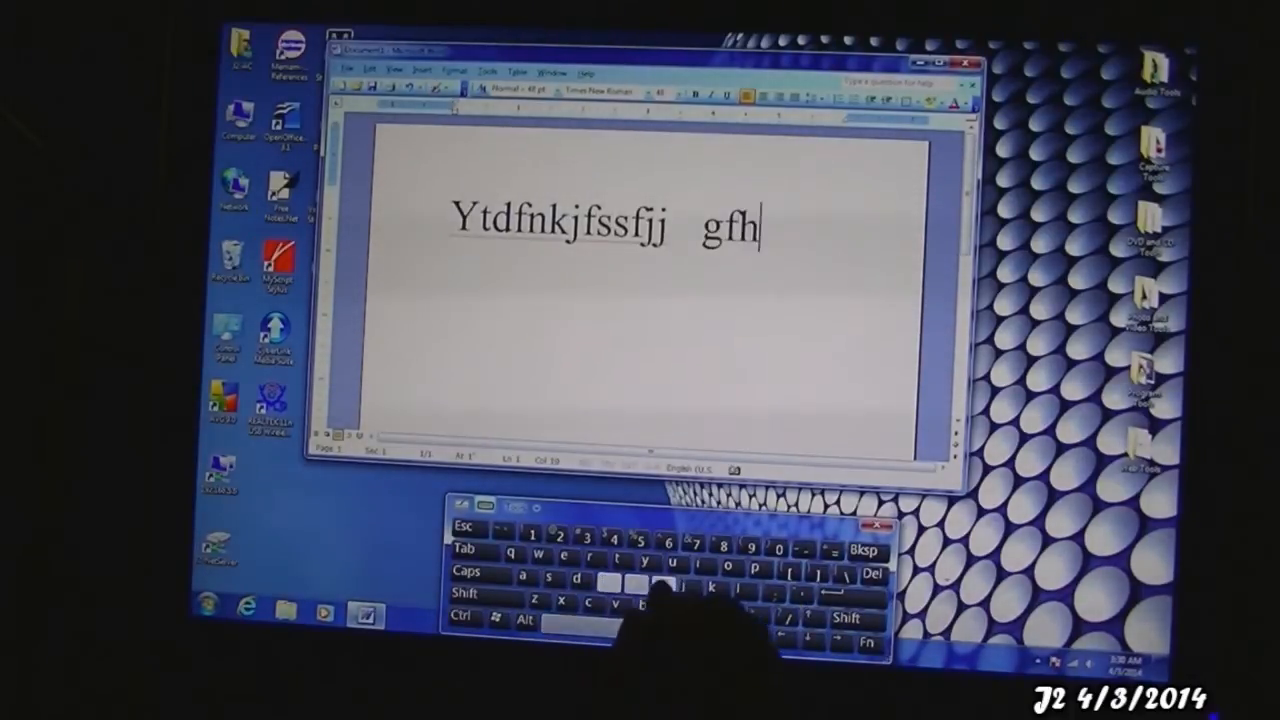
{"action": "type", "text": "hgfghh"}
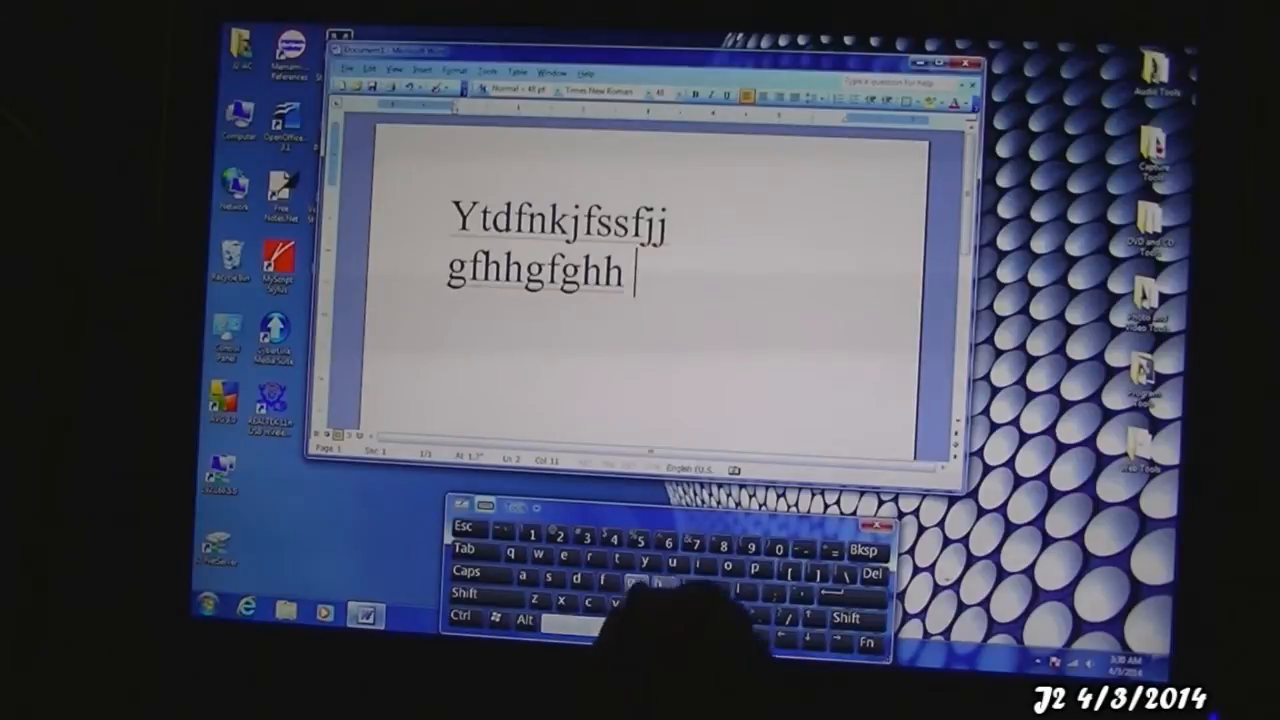
{"action": "type", "text": "gh h"}
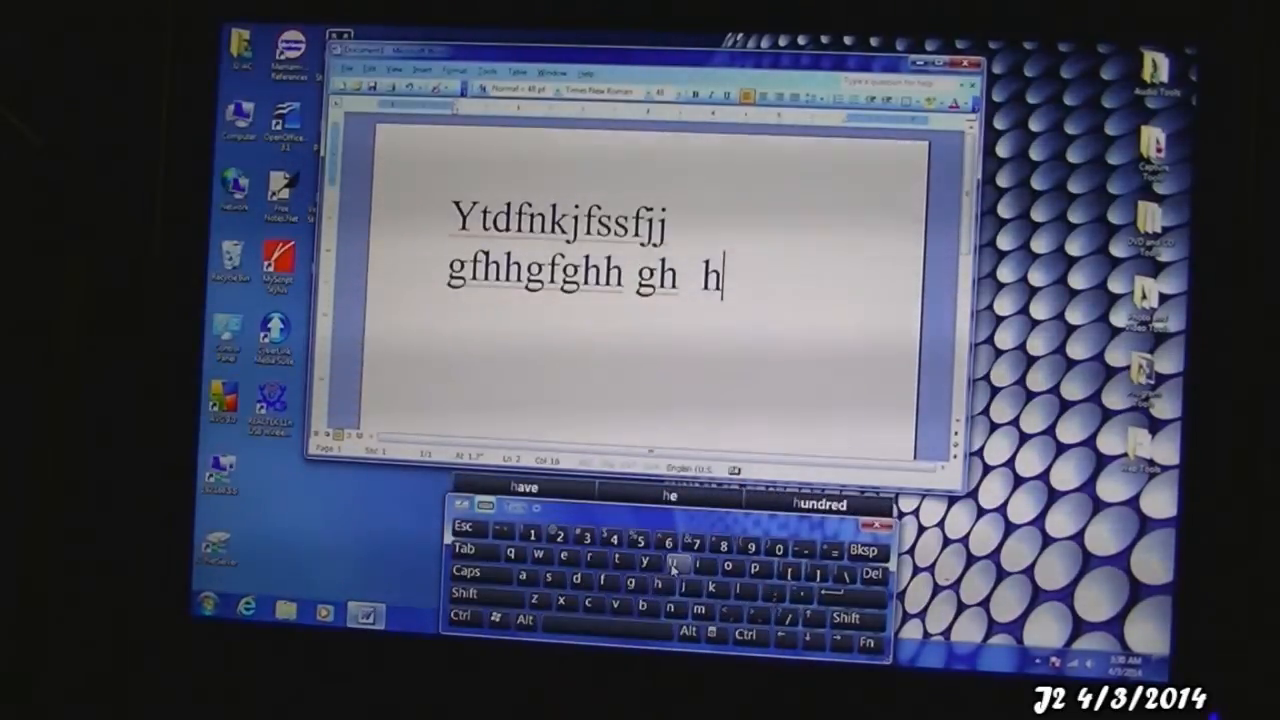